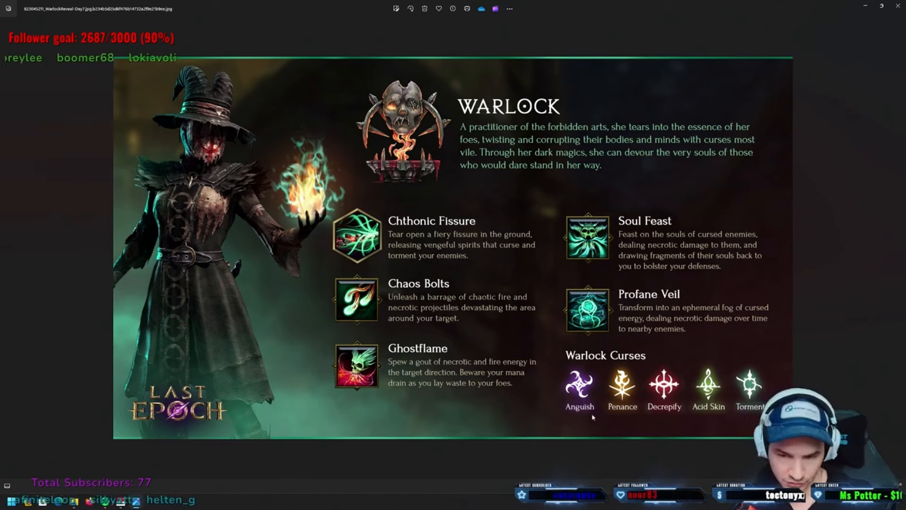
mouse_move(603, 373)
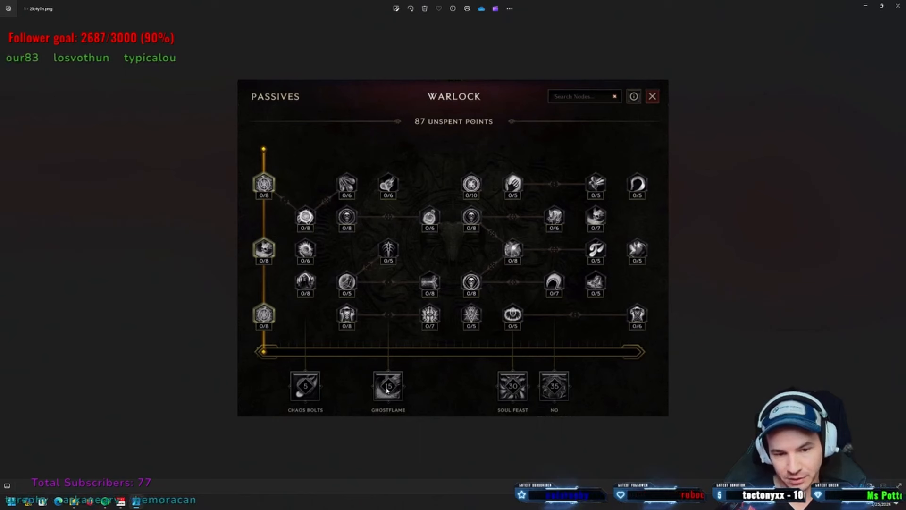
mouse_move(334, 376)
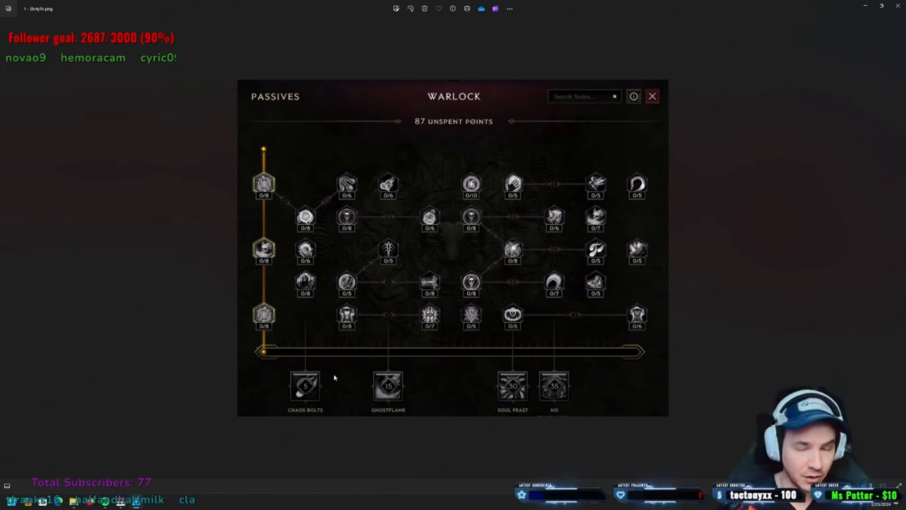